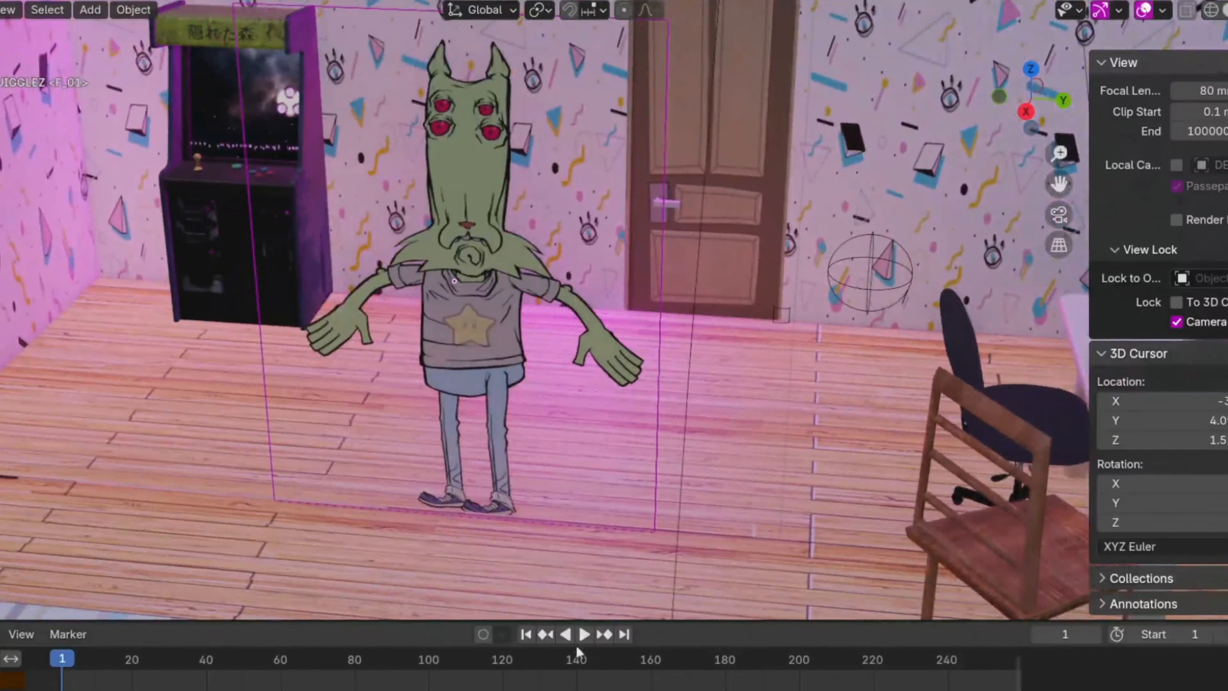
# Step: Play back the room scene animation with the puppet standing on the wooden floor
pyautogui.click(584, 635)
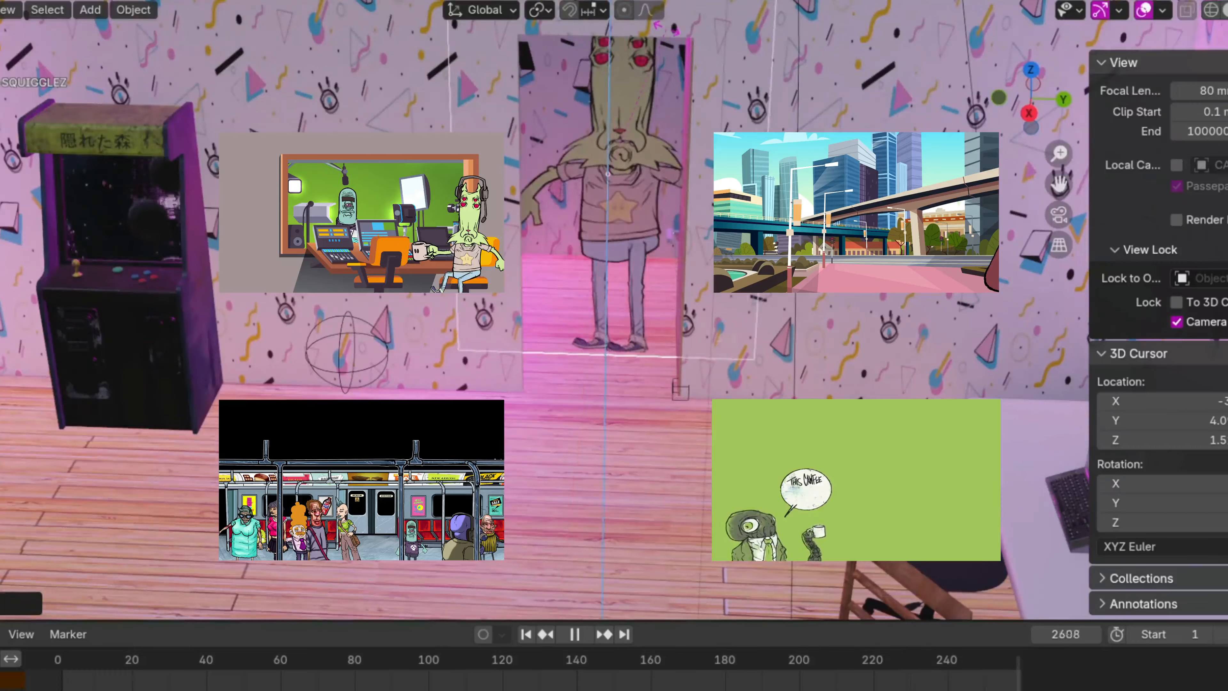
pyautogui.click(573, 635)
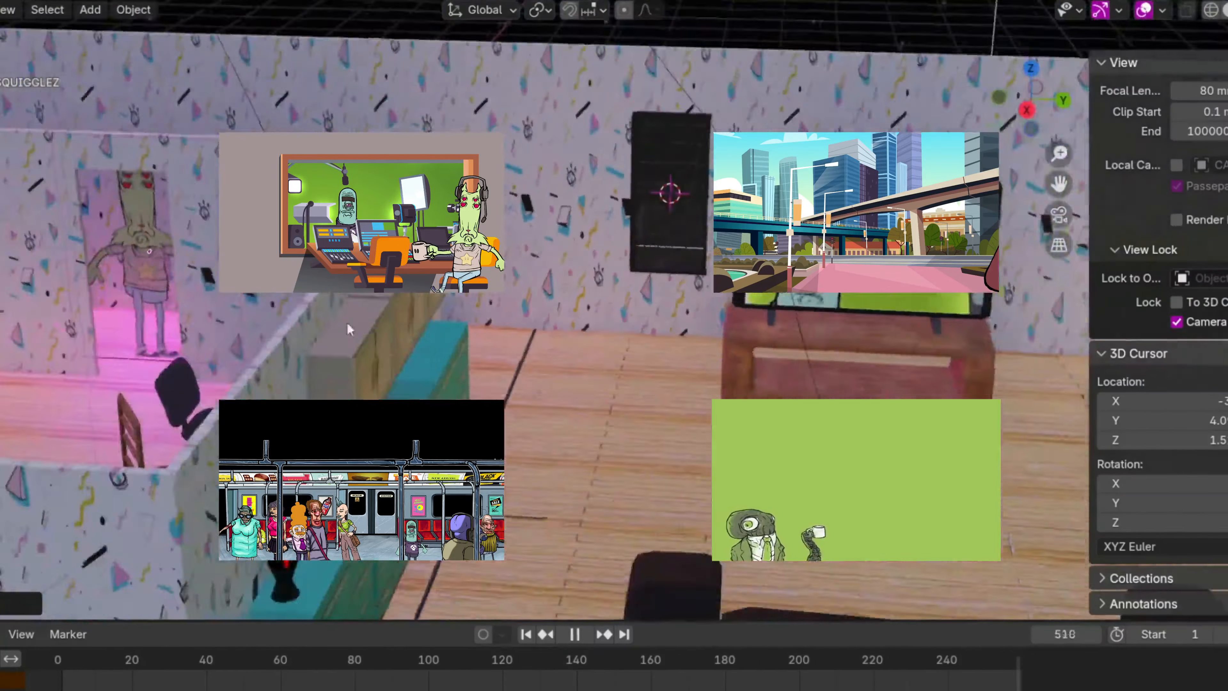